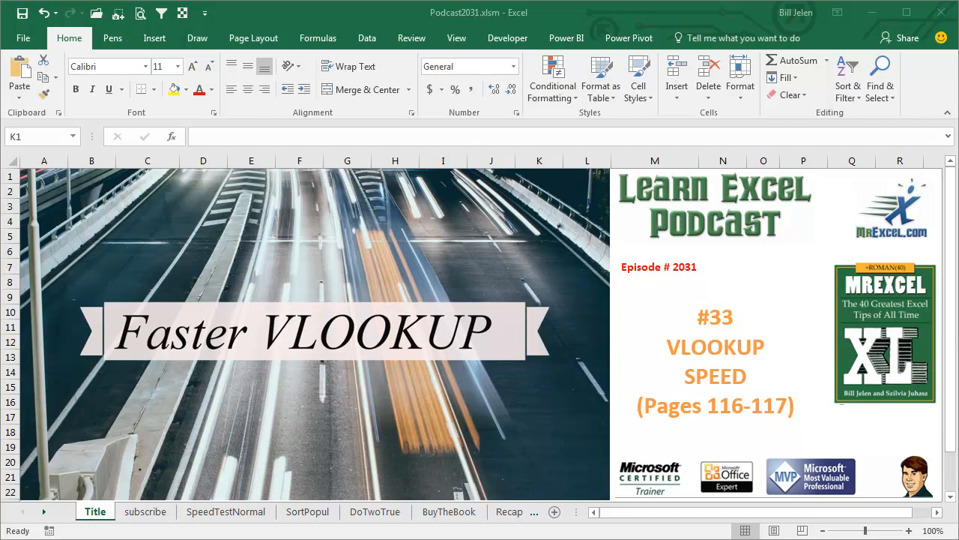
- Go to the subscribe sheet showing the MrExcel XL playlist promo graphic
left_click(144, 512)
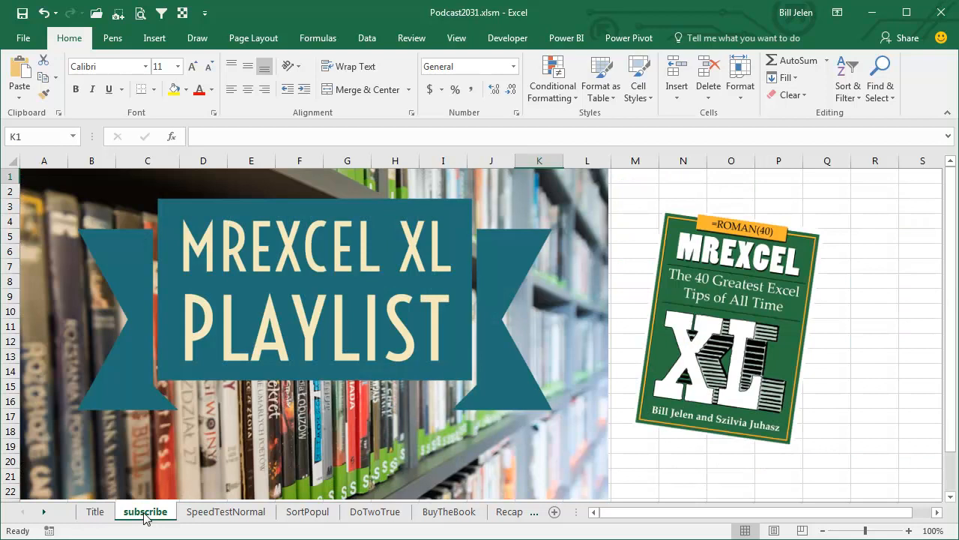
mouse_move(821, 330)
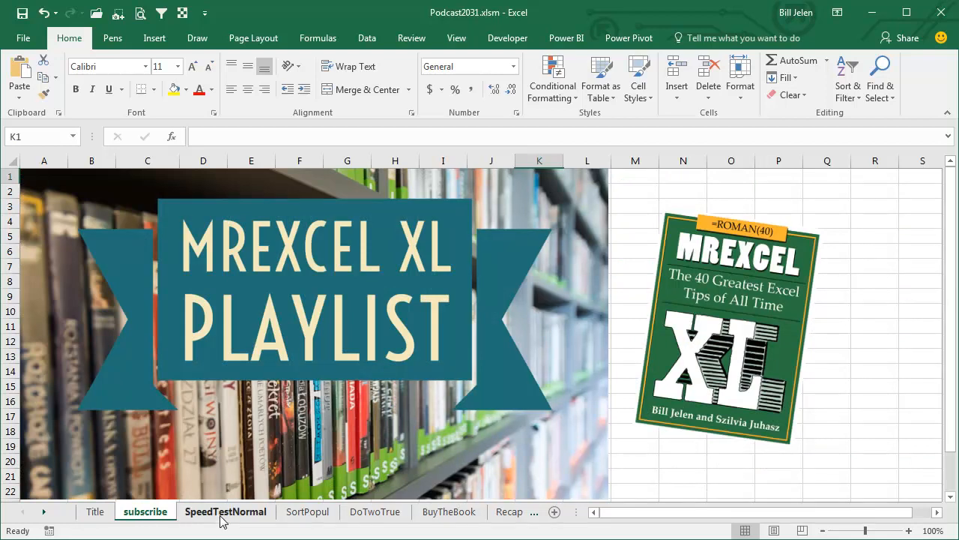
- On SpeedTestNormal, time the VLOOKUP price recalculation with Calculate!, about 4.09 seconds
left_click(225, 511)
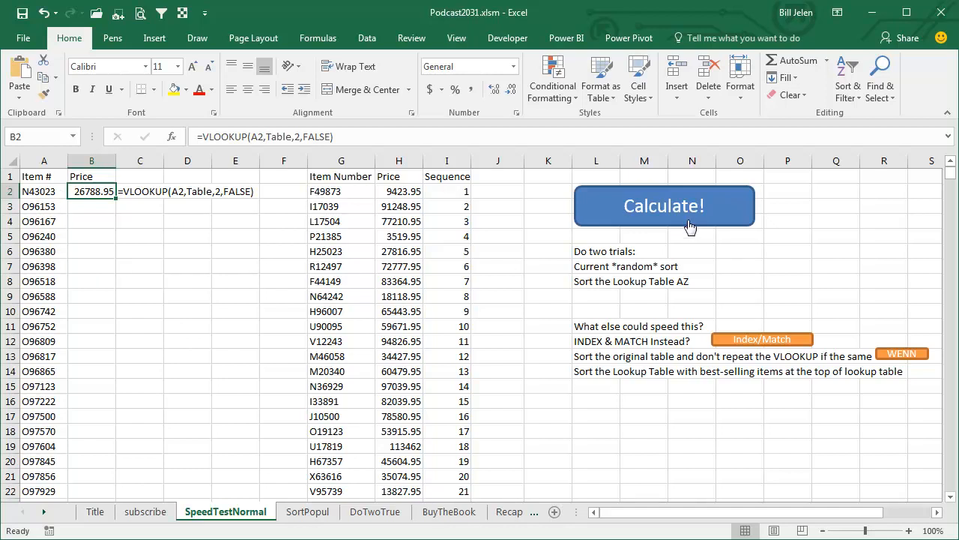
mouse_move(637, 210)
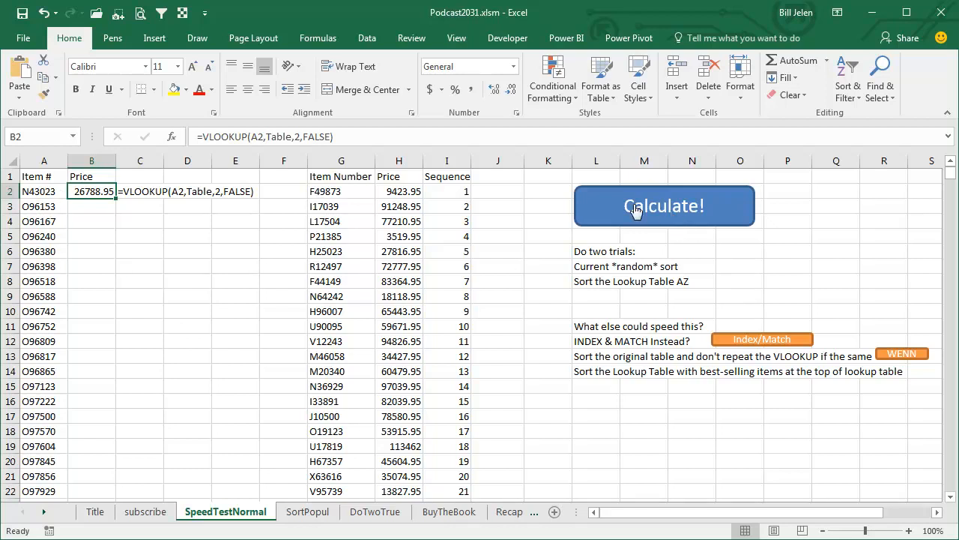
mouse_move(659, 211)
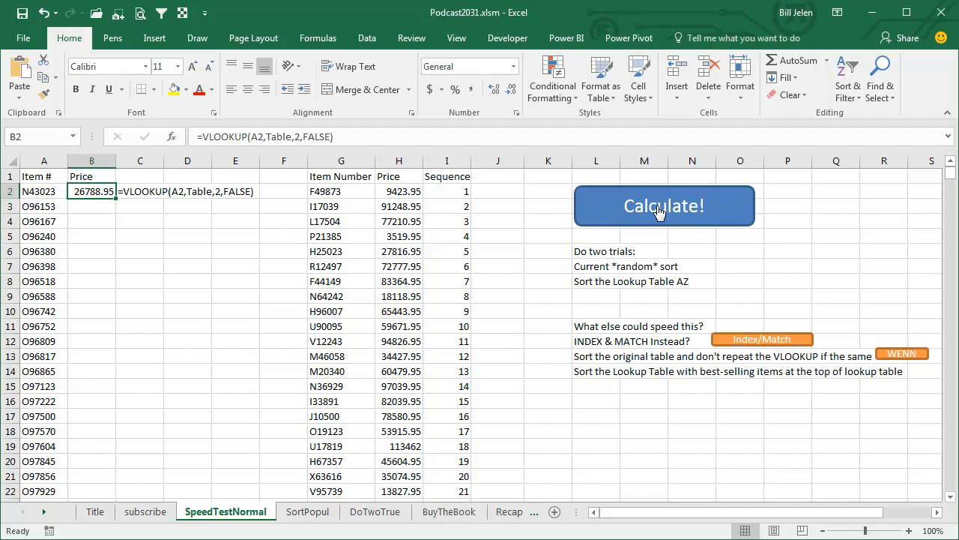
left_click(664, 205)
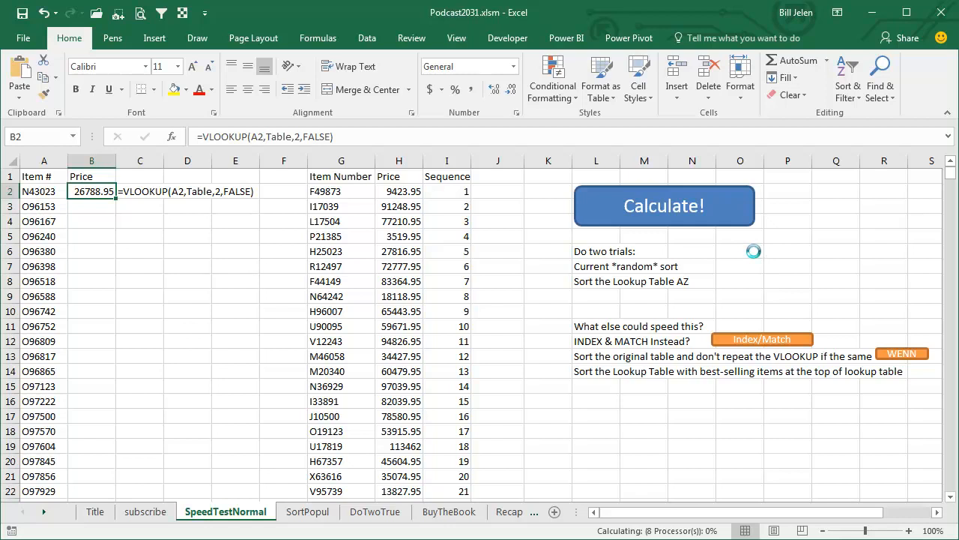
left_click(664, 205)
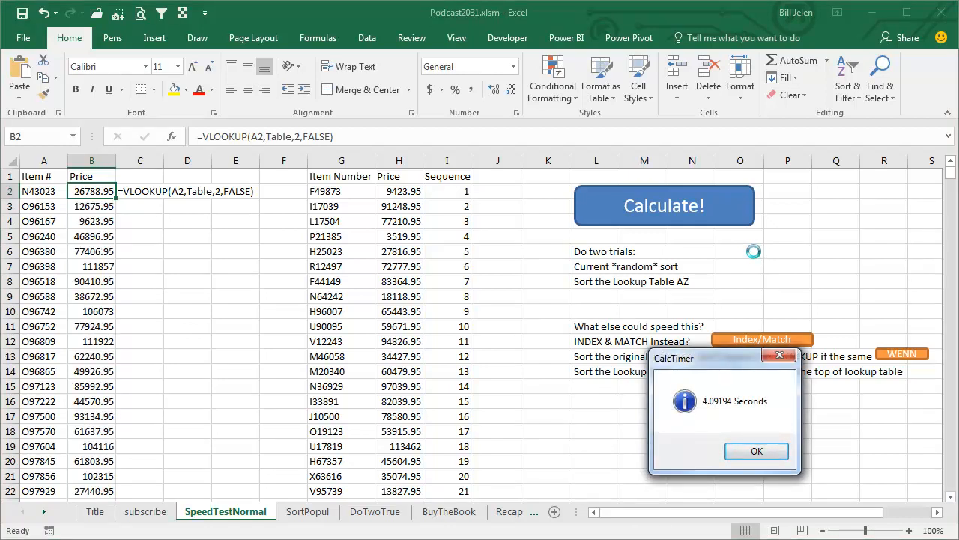
mouse_move(747, 219)
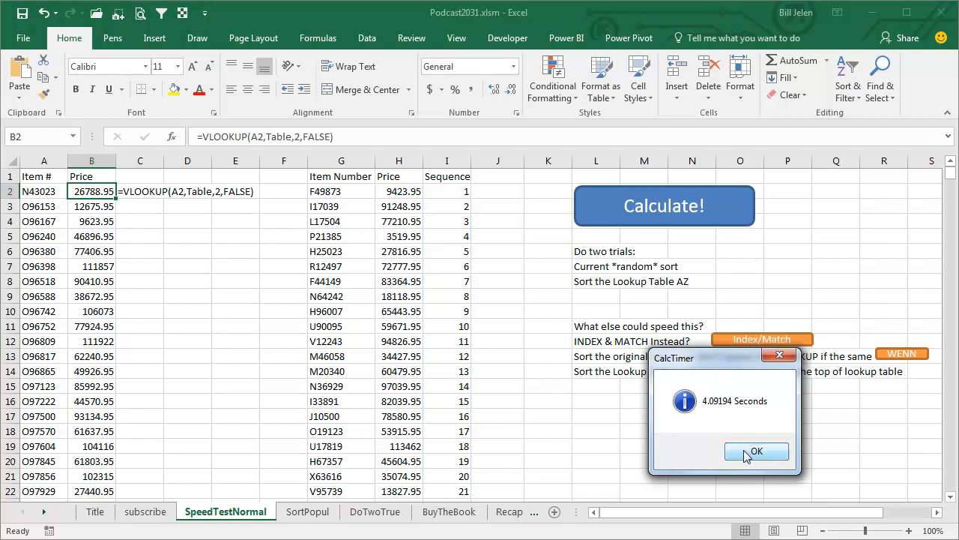
- Sort the lookup table by item number from A to Z
left_click(756, 451)
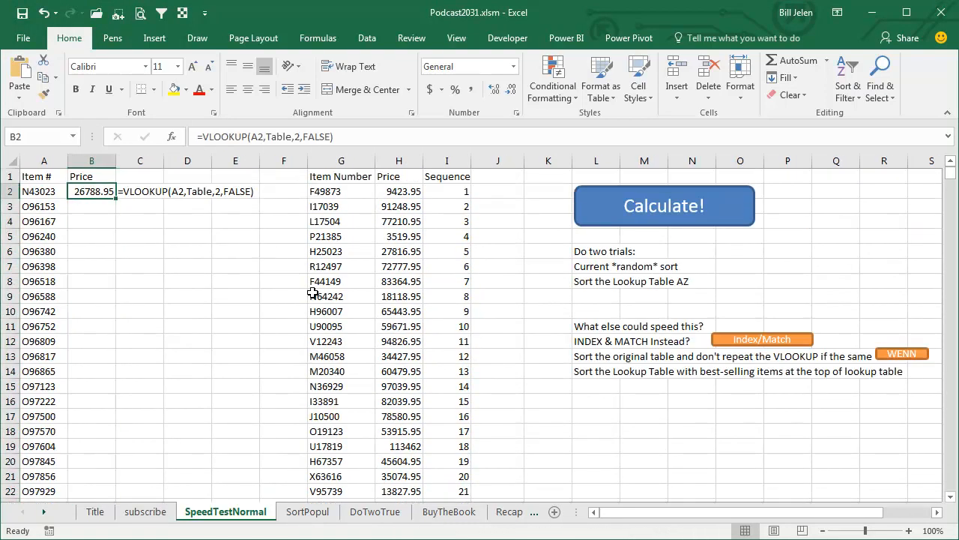
left_click(341, 191)
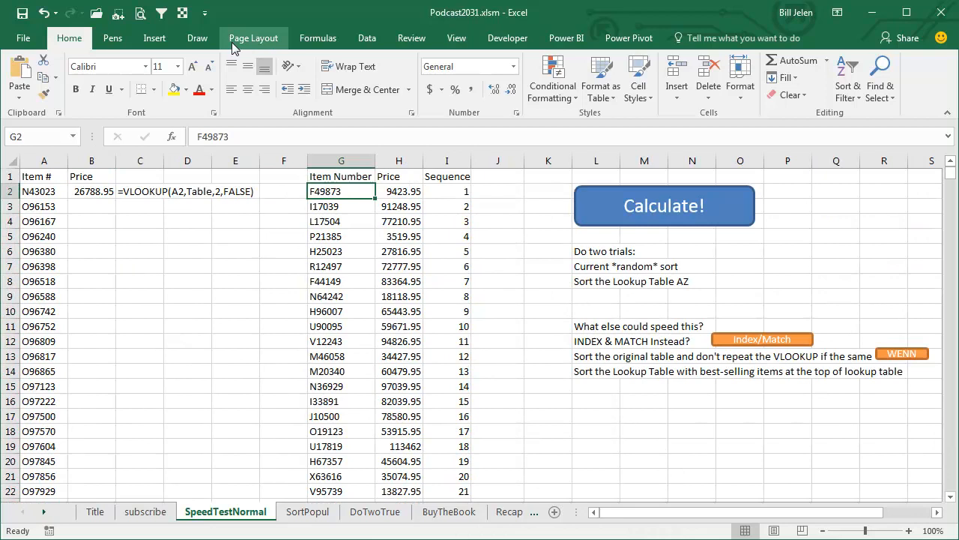
left_click(366, 38)
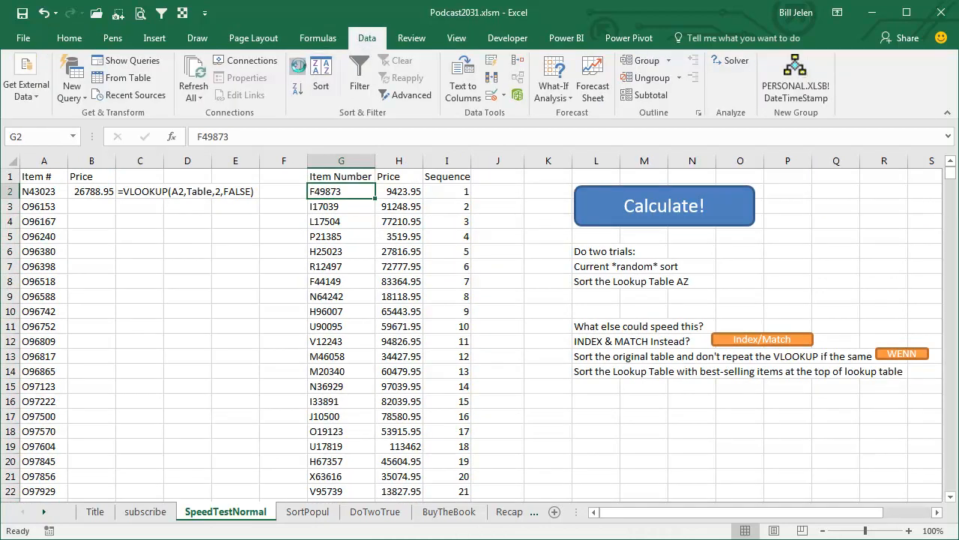
left_click(664, 206)
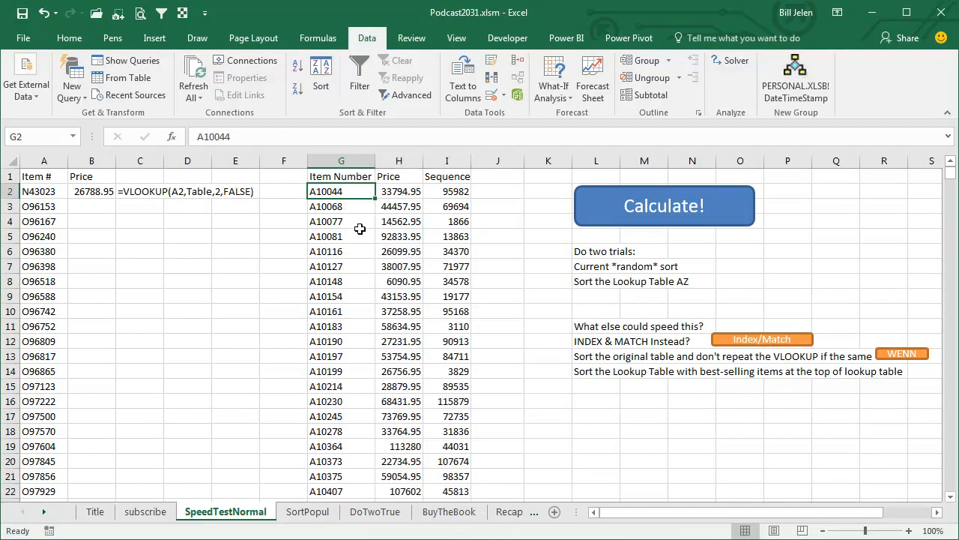
mouse_move(592, 217)
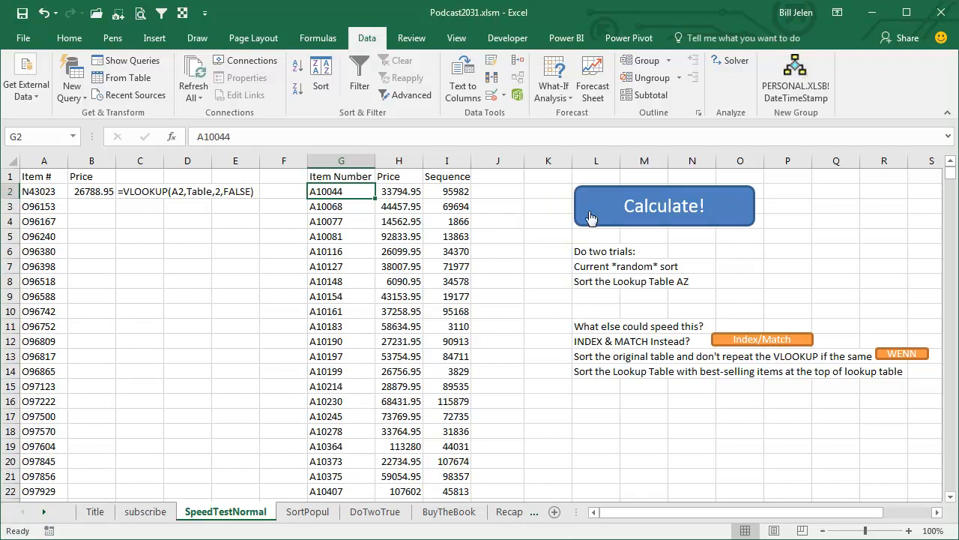
mouse_move(667, 218)
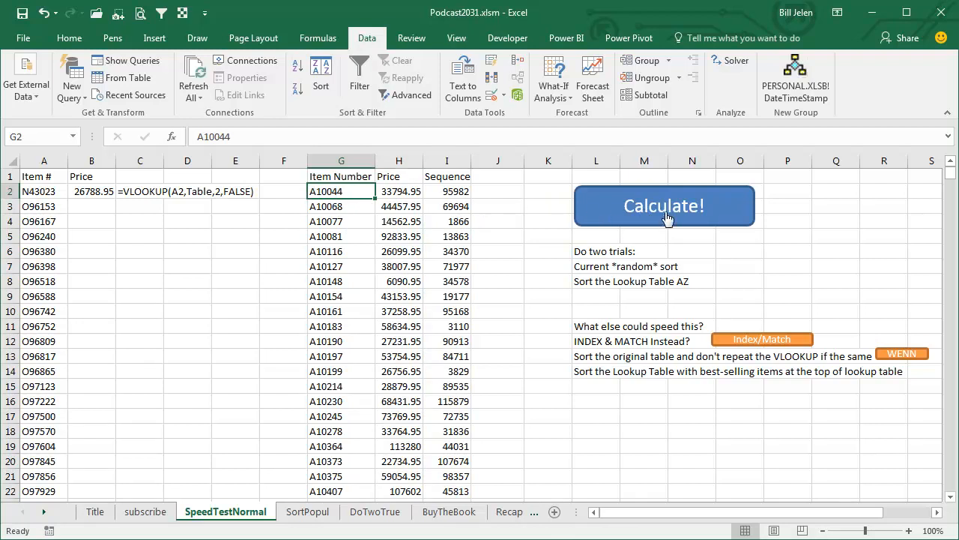
- Re-time the recalculation on the sorted table, about 4.85 seconds
left_click(664, 206)
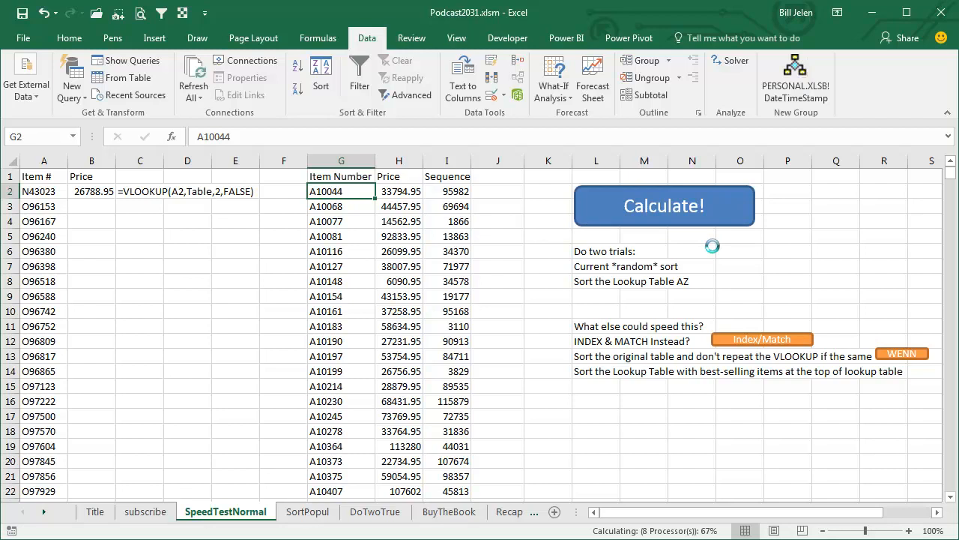
left_click(664, 205)
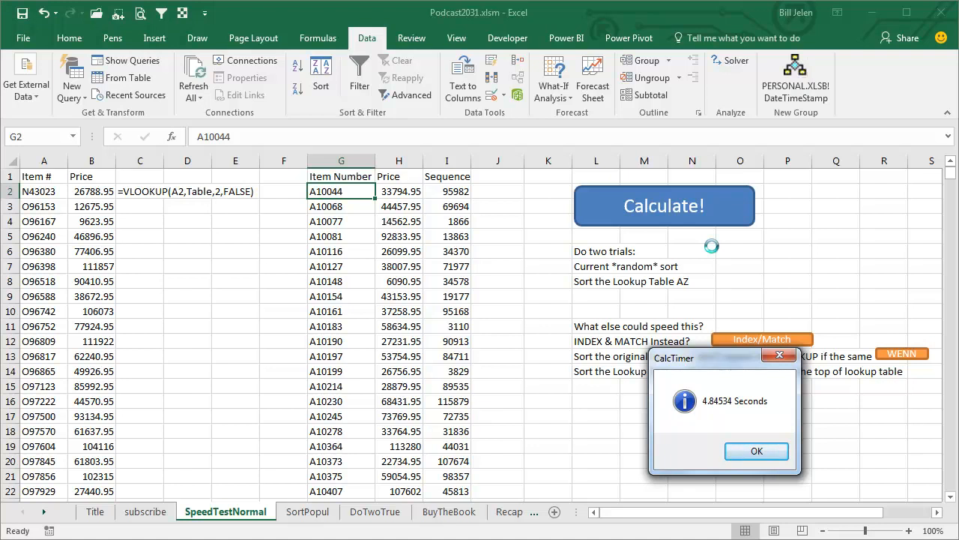
left_click(757, 450)
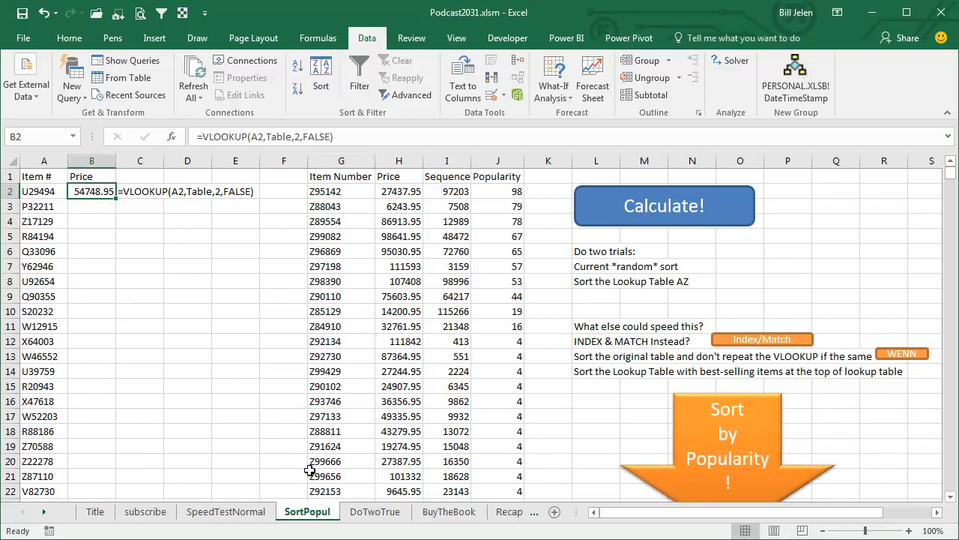
mouse_move(395, 217)
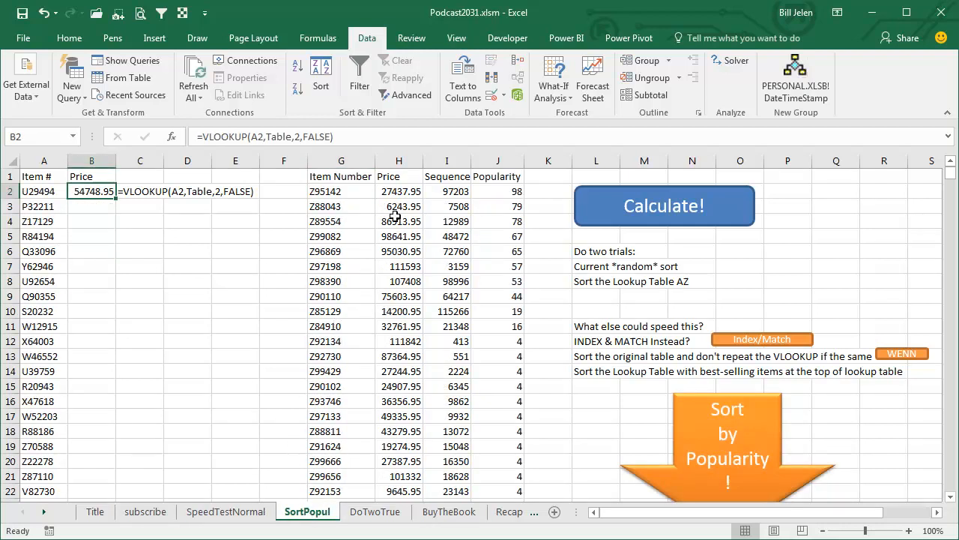
mouse_move(423, 341)
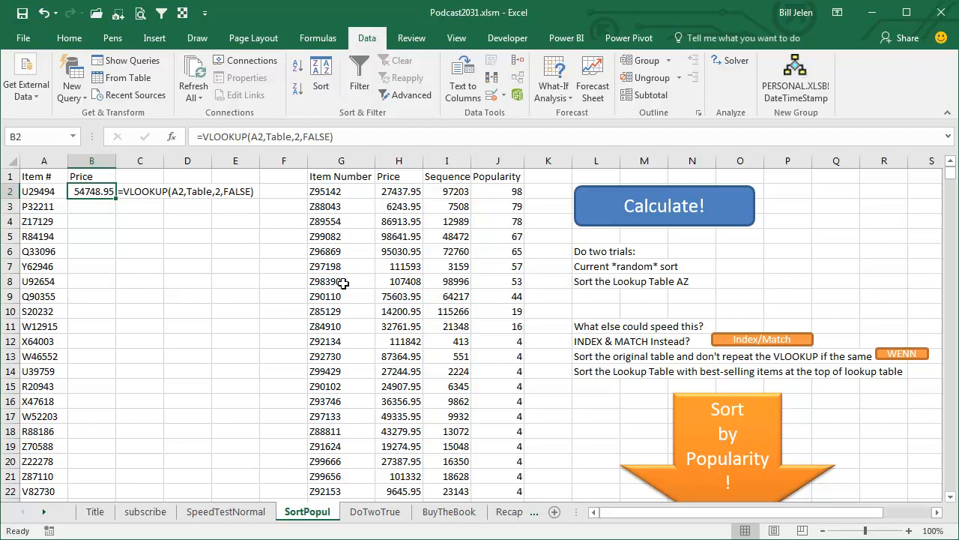
mouse_move(338, 196)
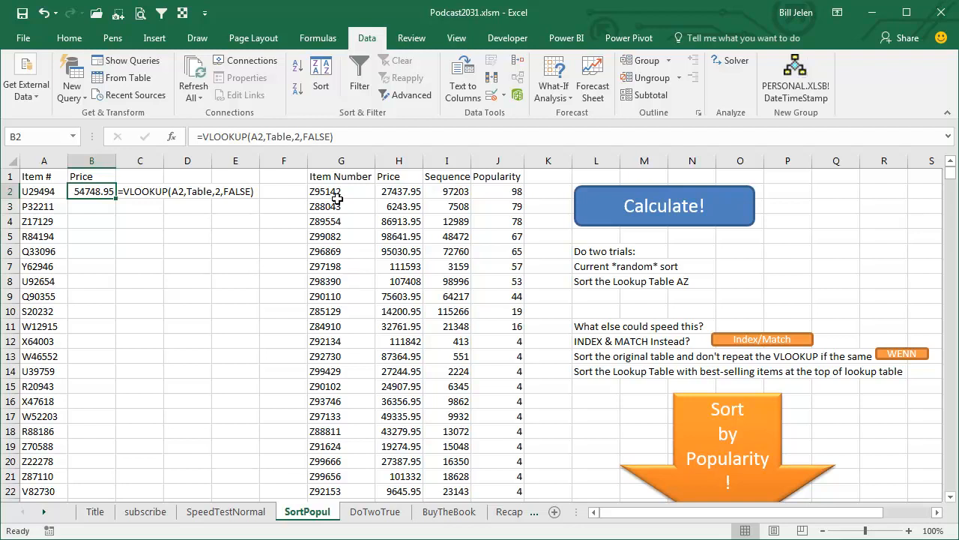
mouse_move(352, 212)
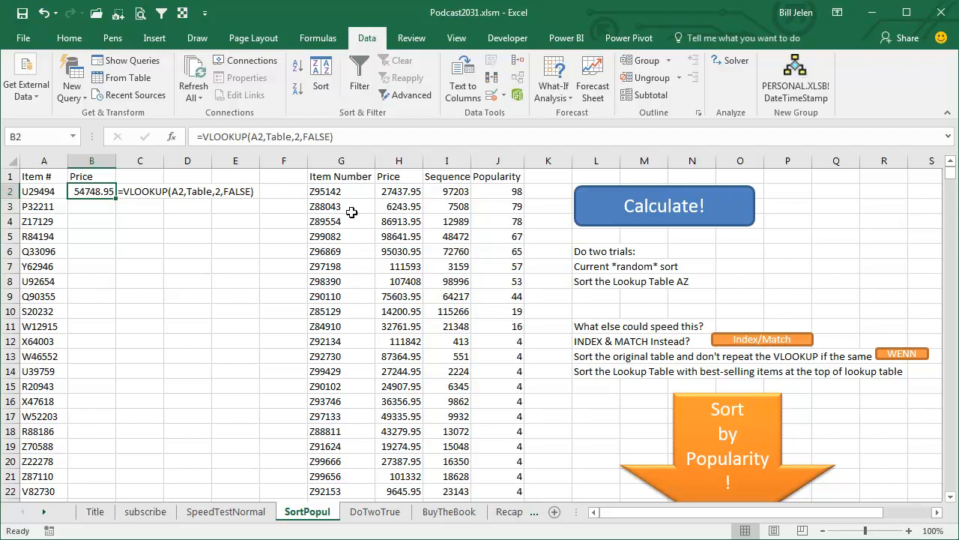
mouse_move(637, 227)
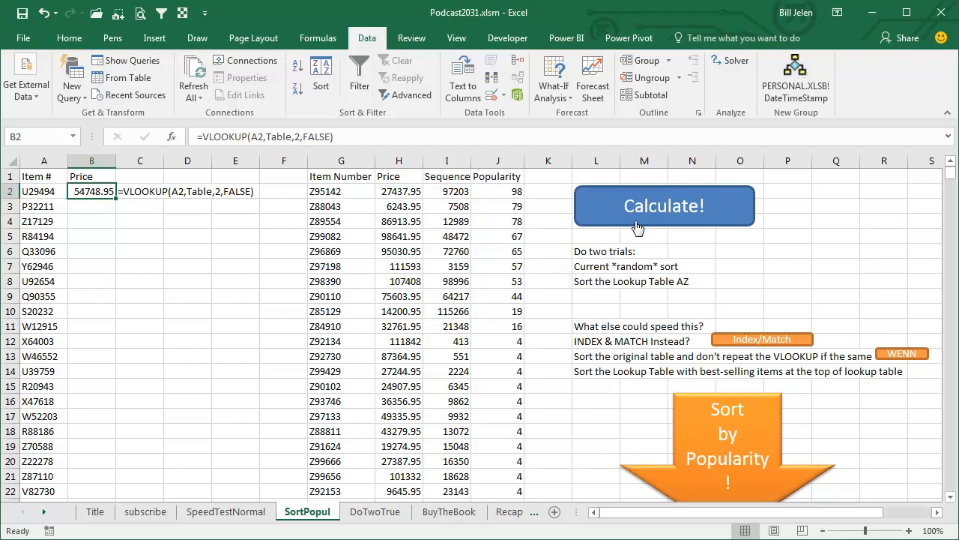
- Time the popularity-sorted SortPopul recalculation at about 0.36 seconds and dismiss the result
left_click(663, 206)
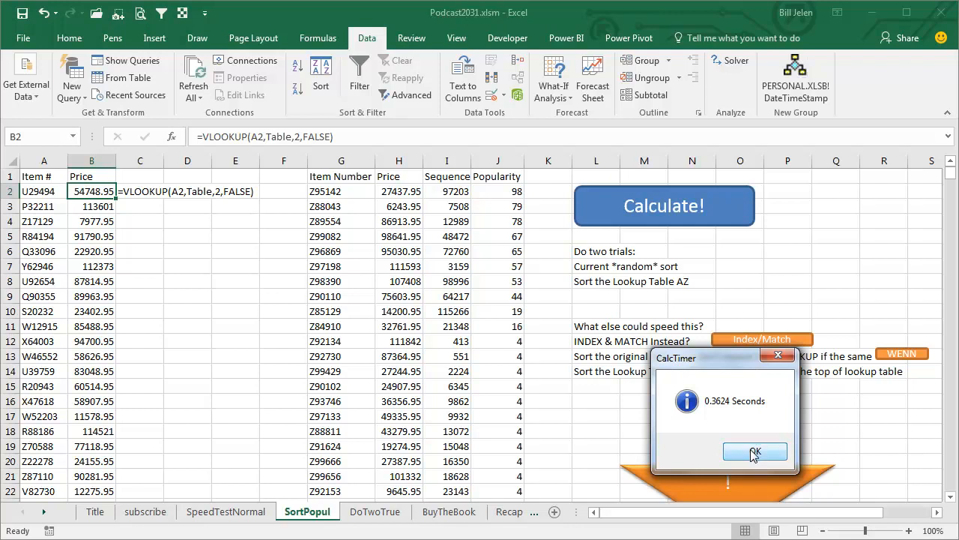
left_click(755, 451)
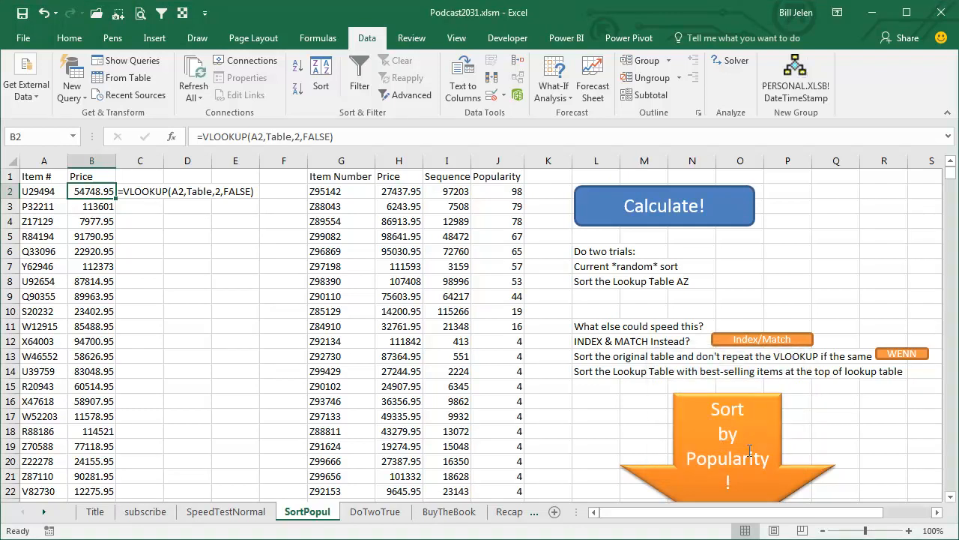
mouse_move(590, 290)
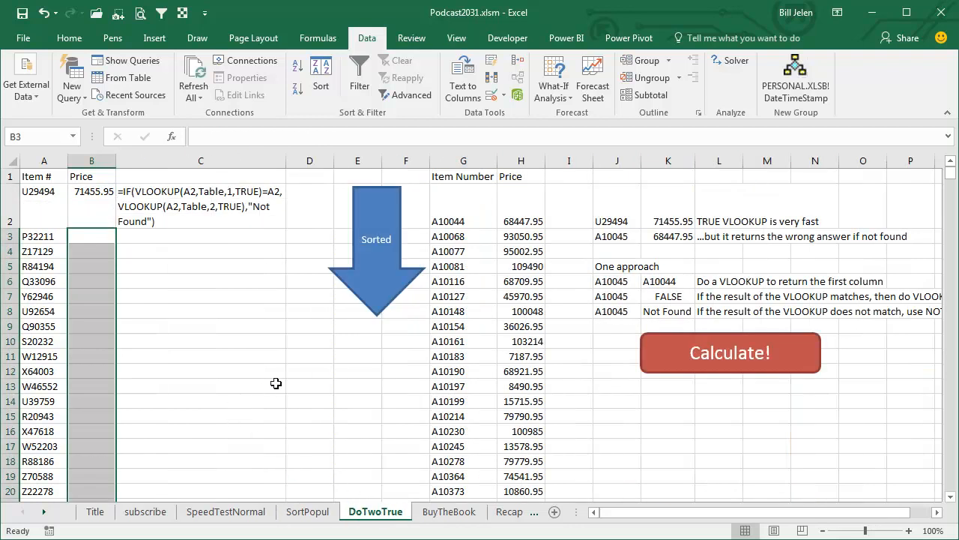
mouse_move(472, 323)
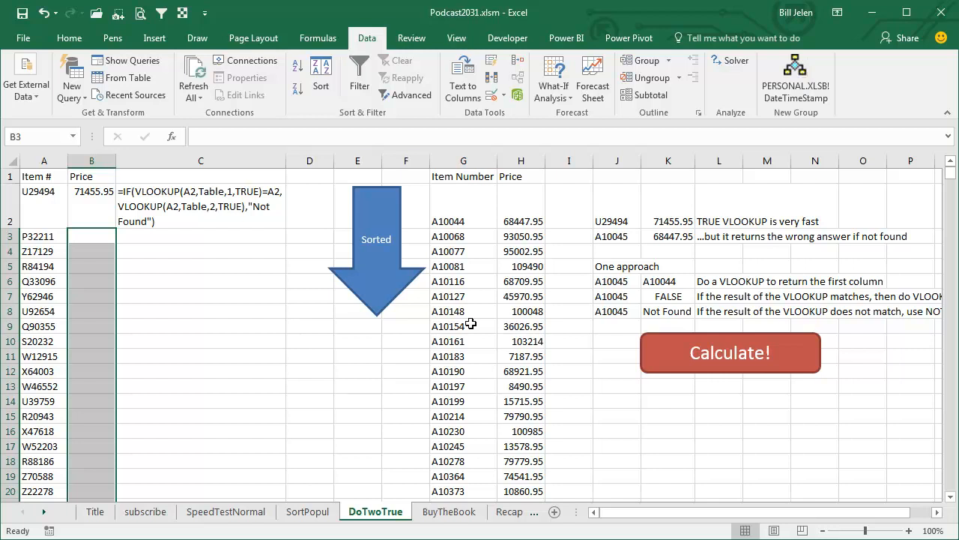
mouse_move(471, 341)
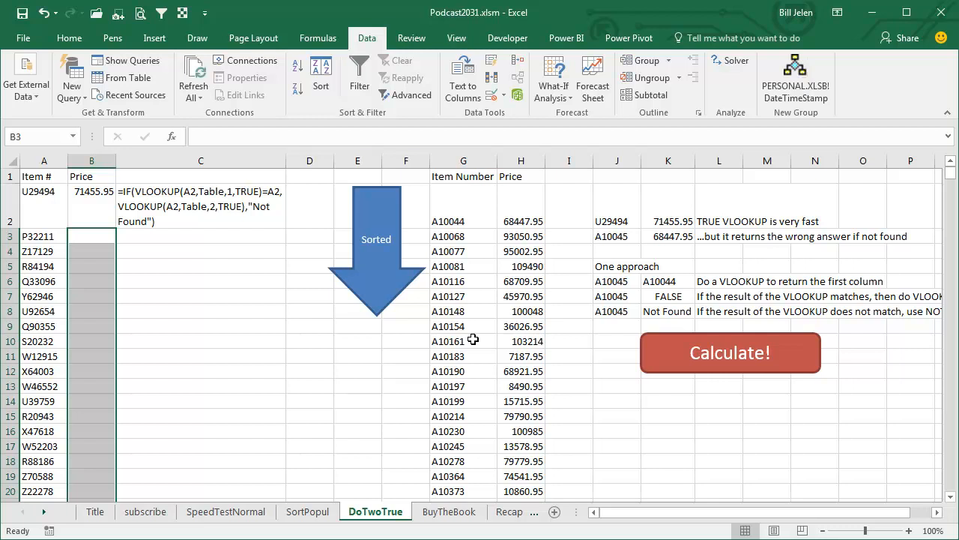
mouse_move(135, 271)
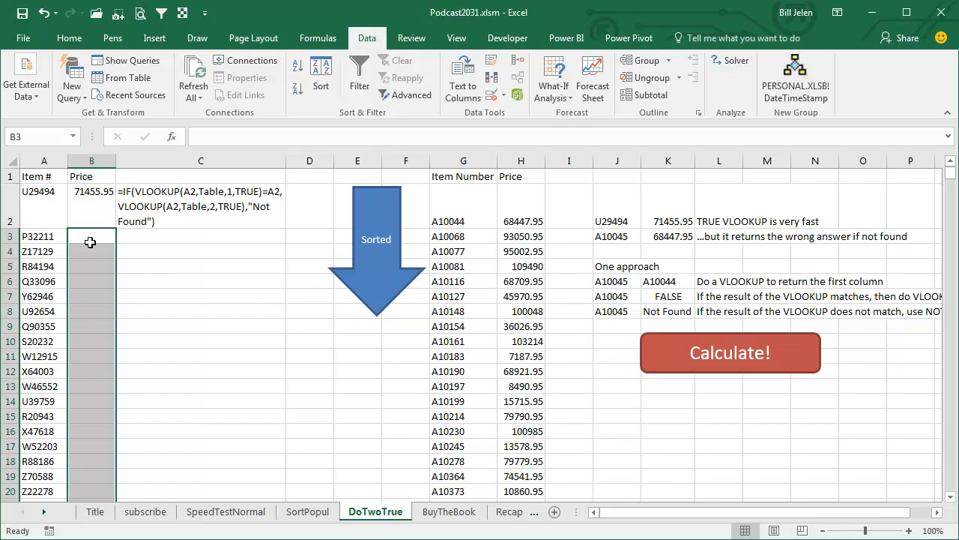
mouse_move(132, 237)
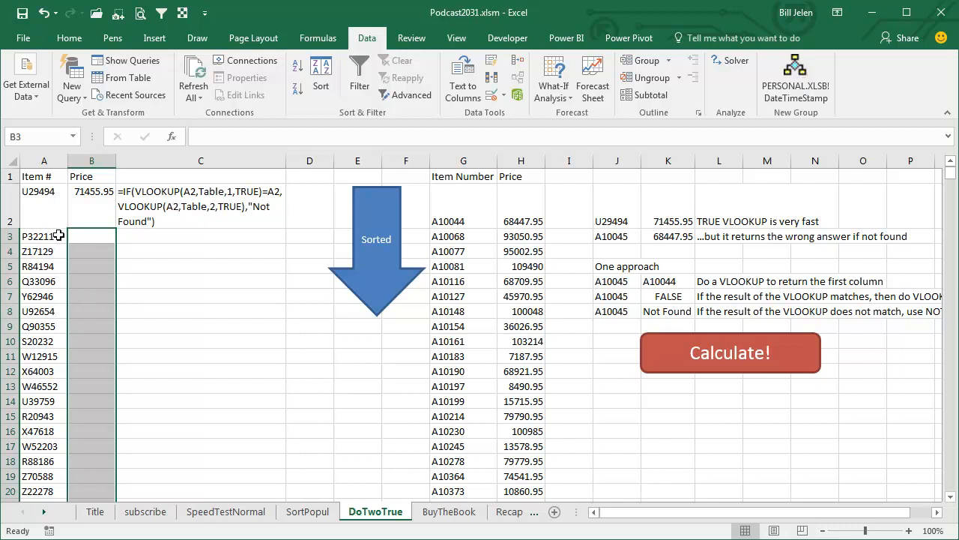
mouse_move(448, 435)
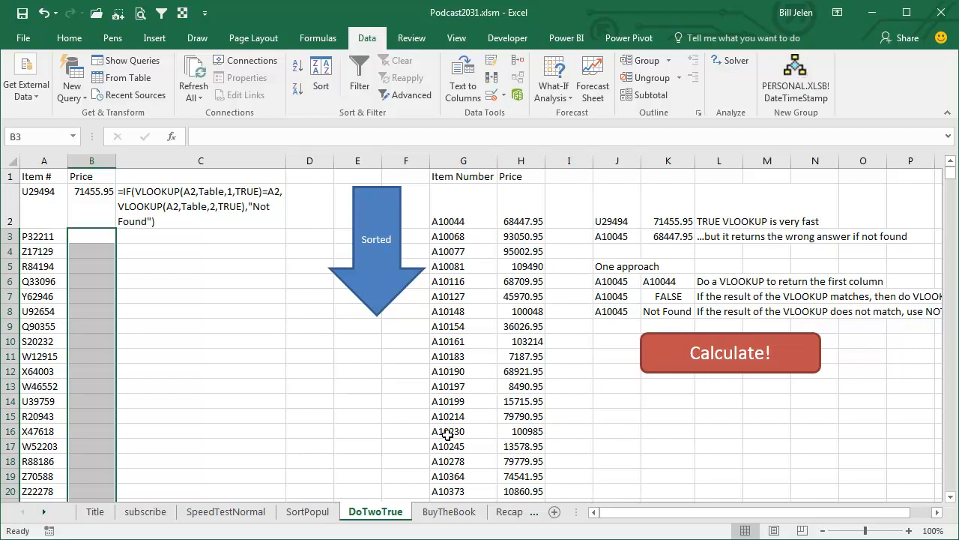
mouse_move(450, 425)
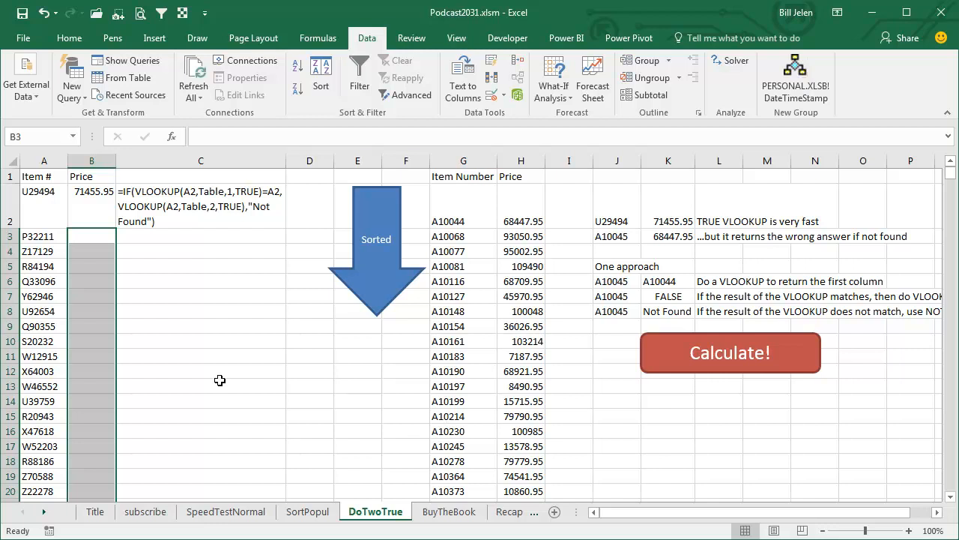
mouse_move(501, 417)
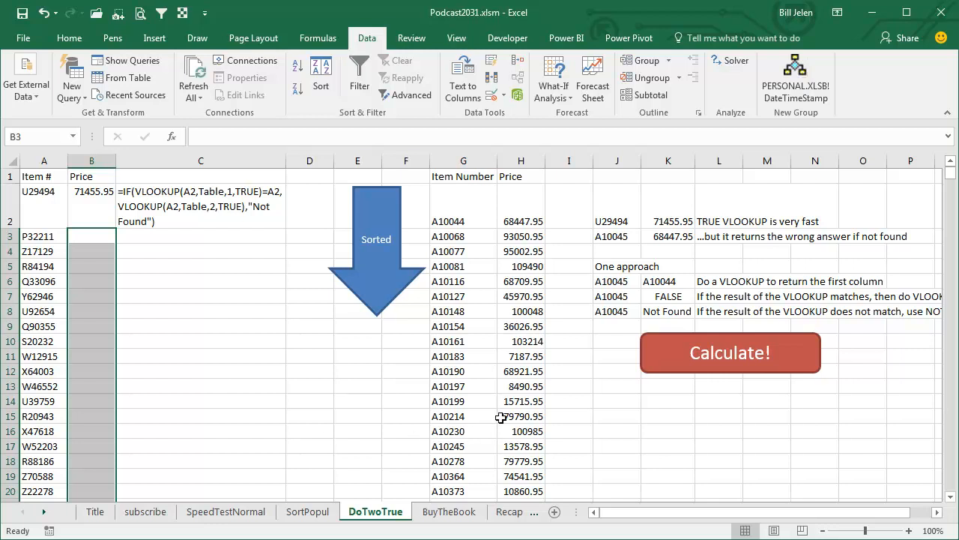
mouse_move(53, 251)
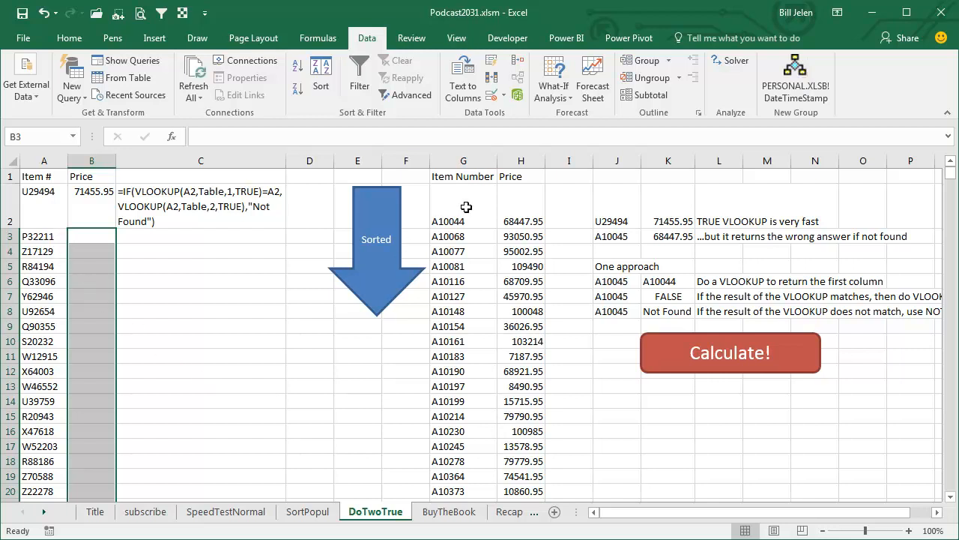
mouse_move(462, 389)
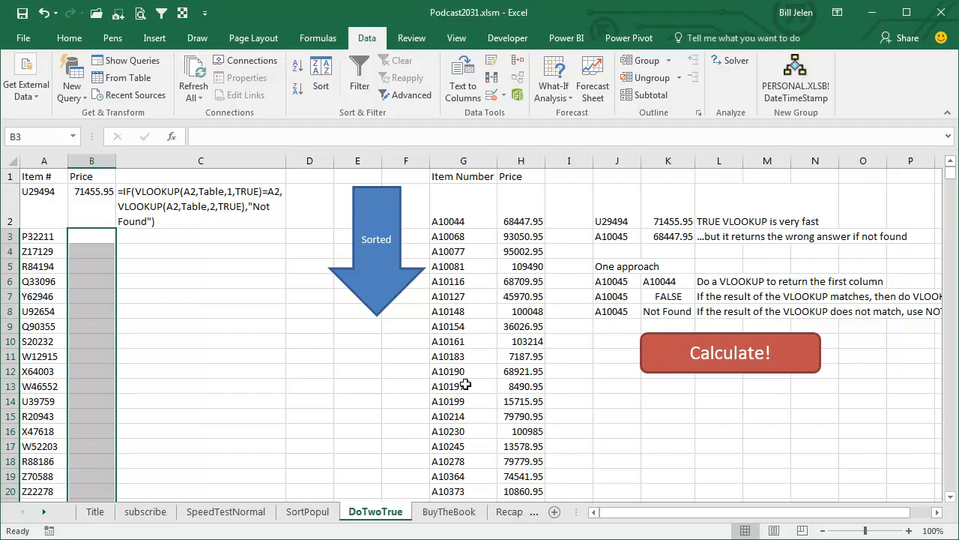
mouse_move(126, 282)
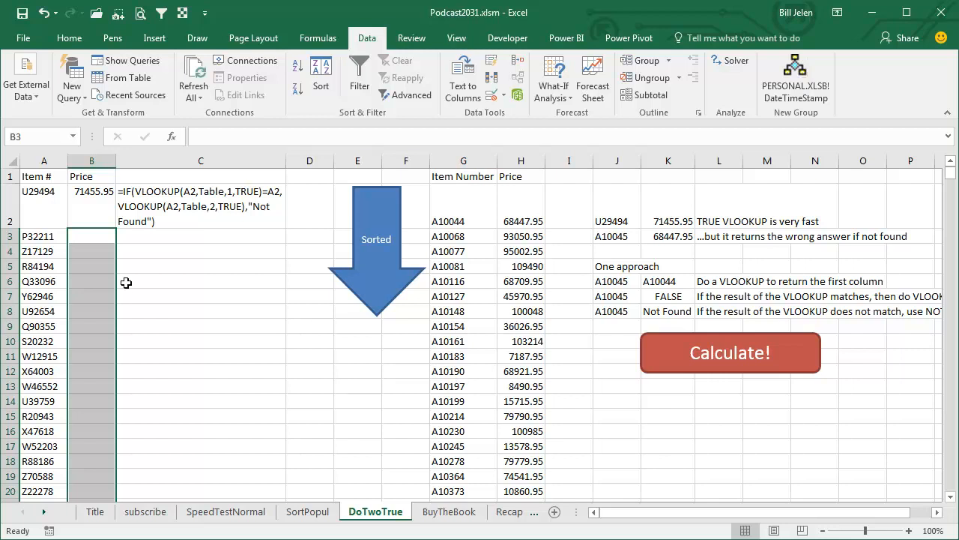
mouse_move(241, 344)
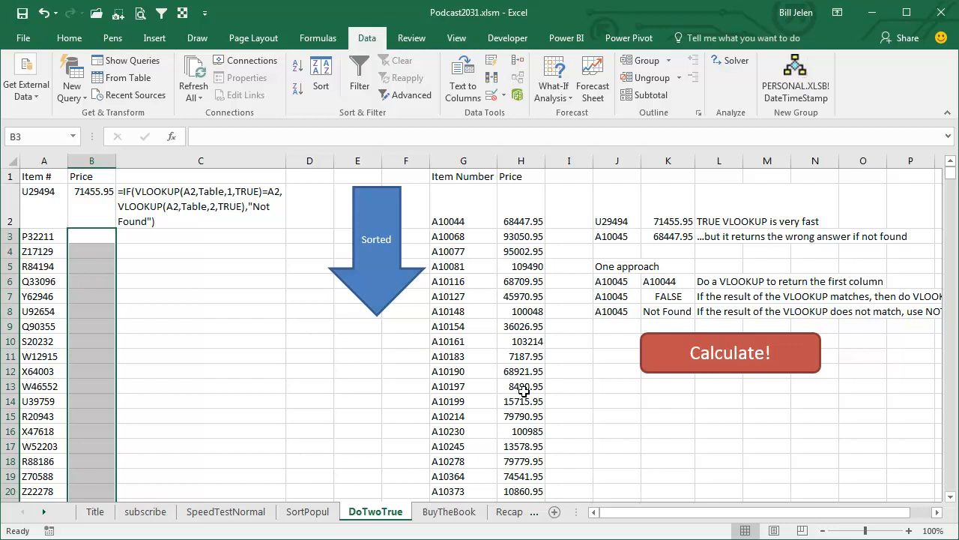
mouse_move(202, 361)
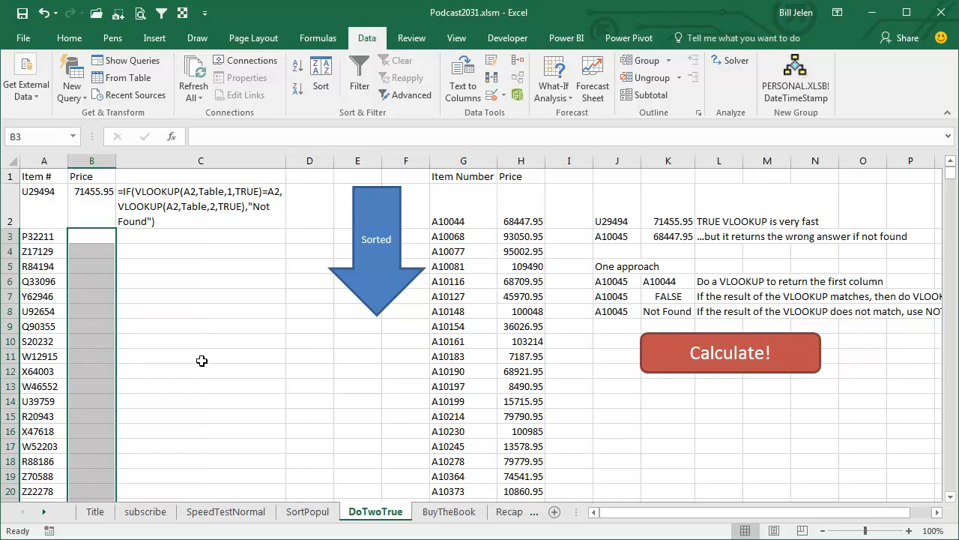
mouse_move(125, 189)
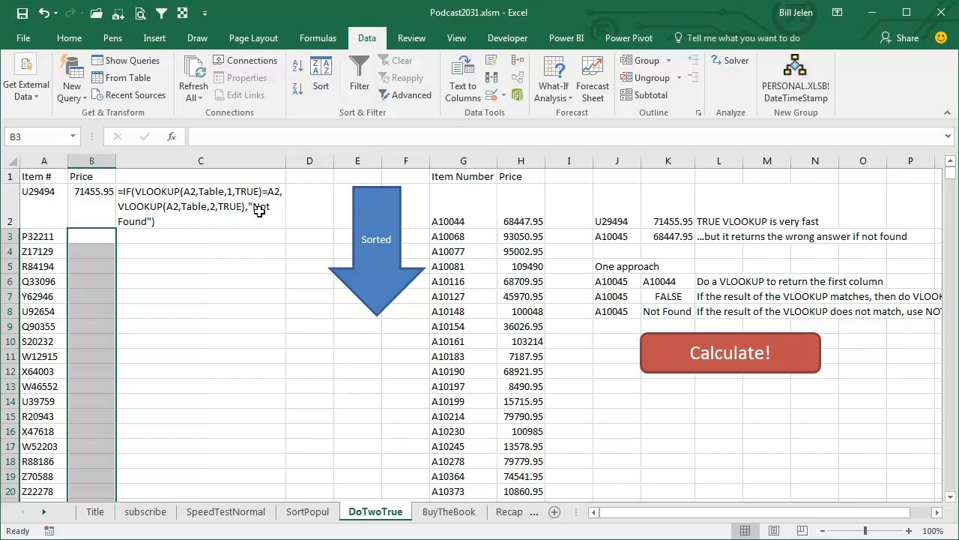
mouse_move(245, 230)
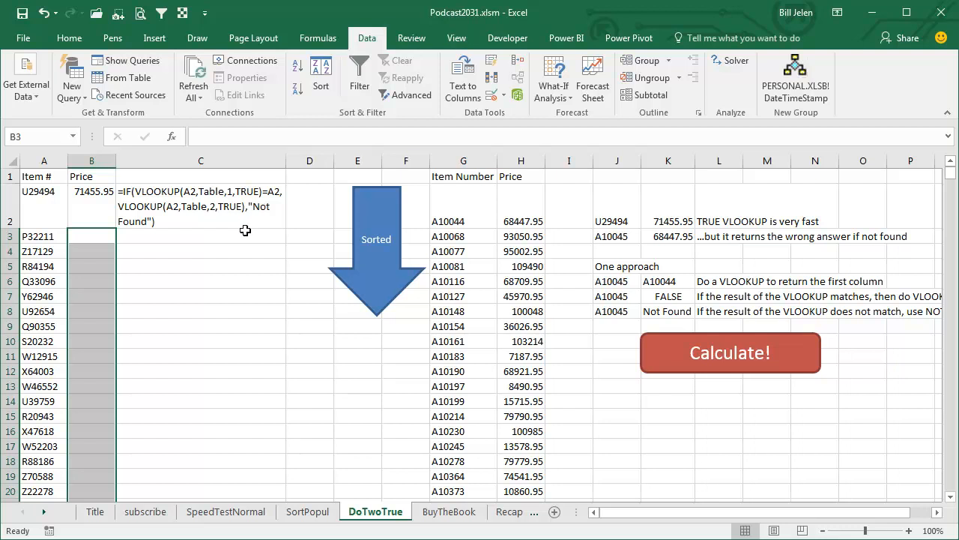
mouse_move(47, 251)
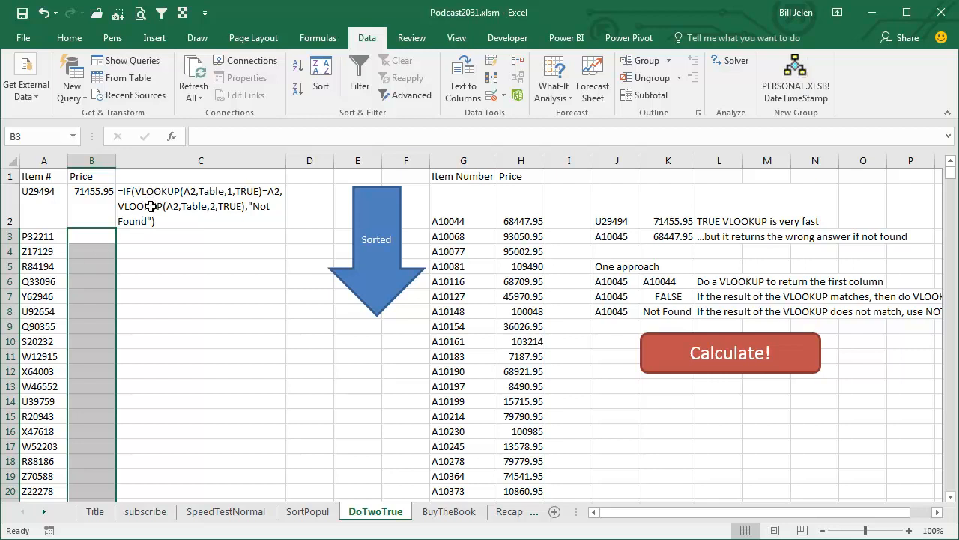
mouse_move(231, 292)
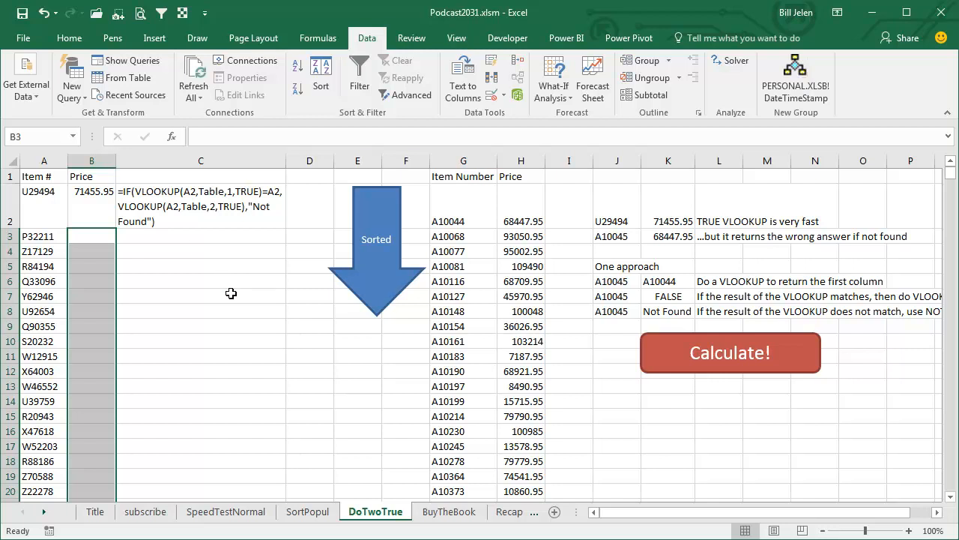
mouse_move(247, 305)
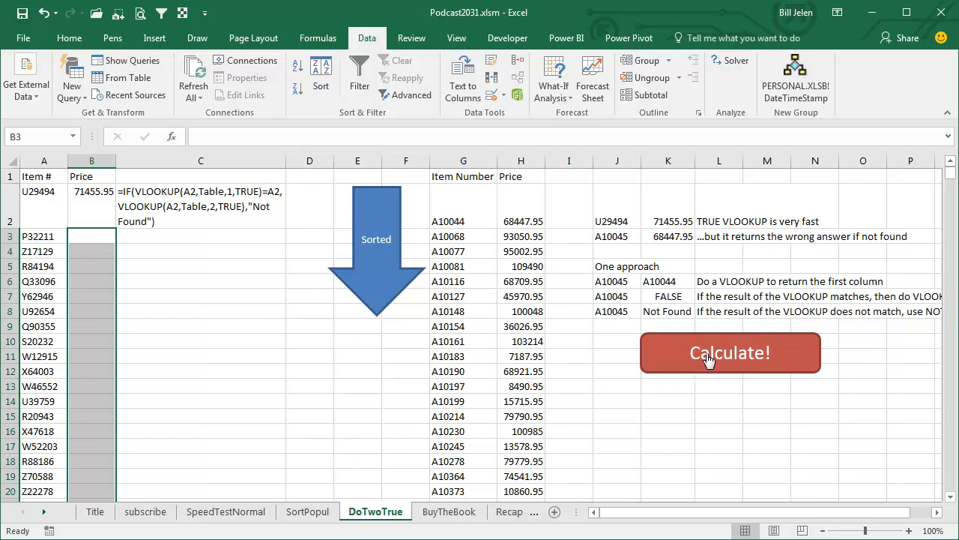
- Time the double TRUE VLOOKUP recalculation at 0.04731 seconds, then go to BuyTheBook
left_click(730, 352)
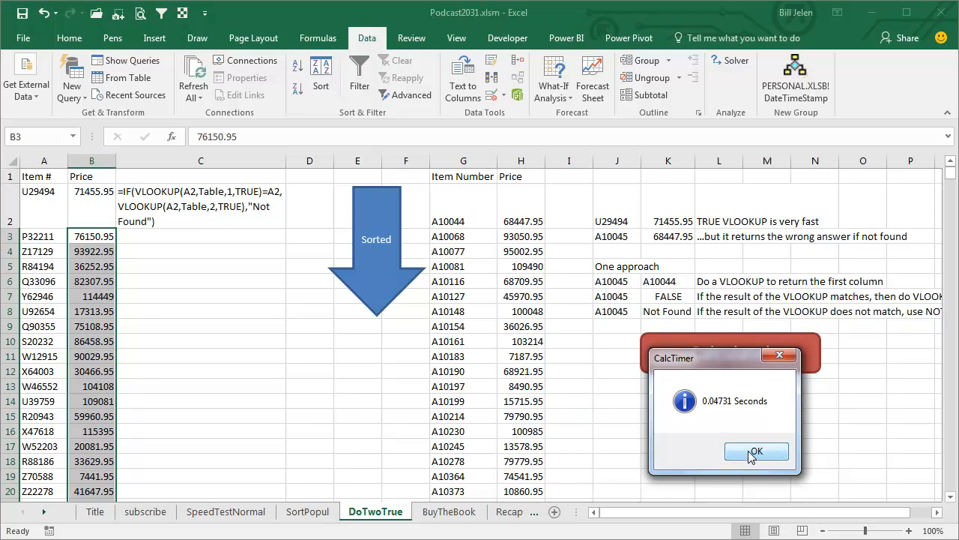
left_click(756, 450)
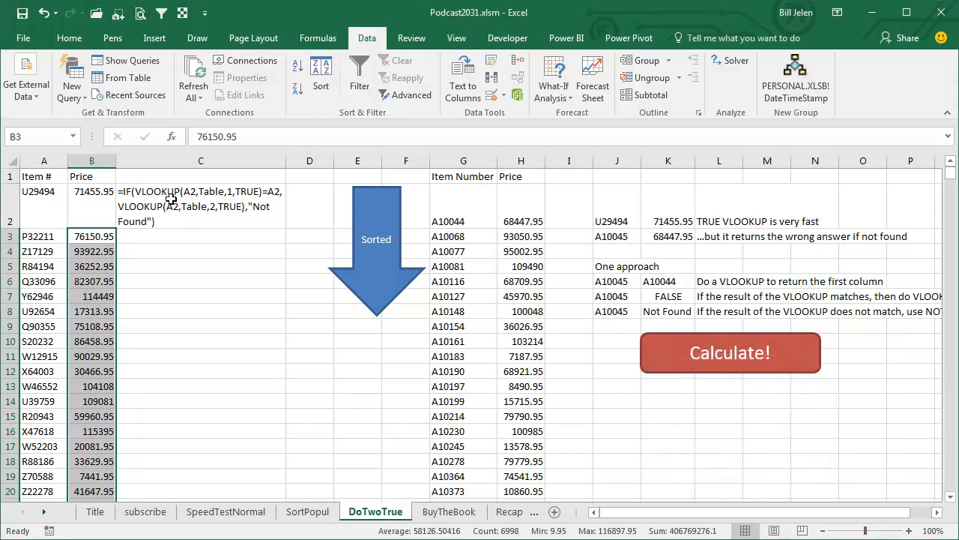
mouse_move(203, 245)
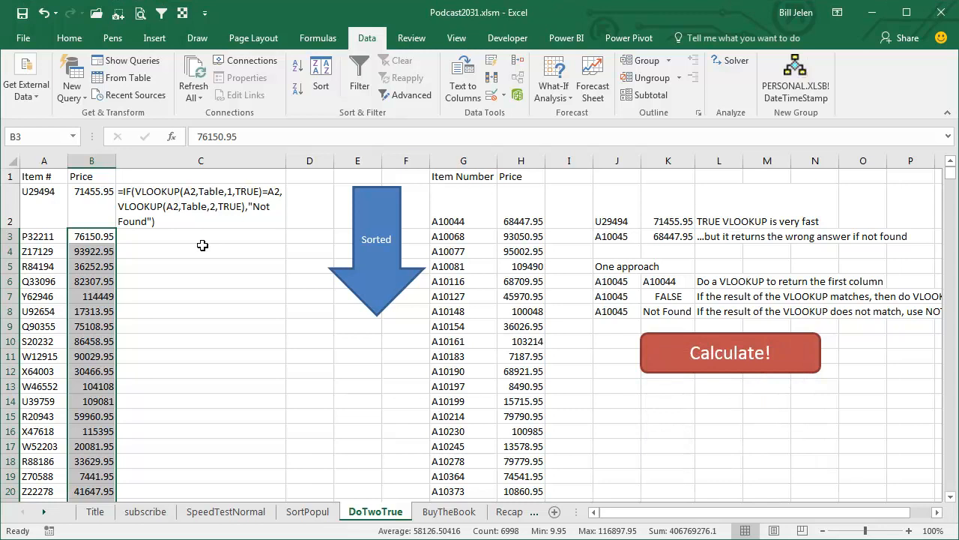
left_click(449, 511)
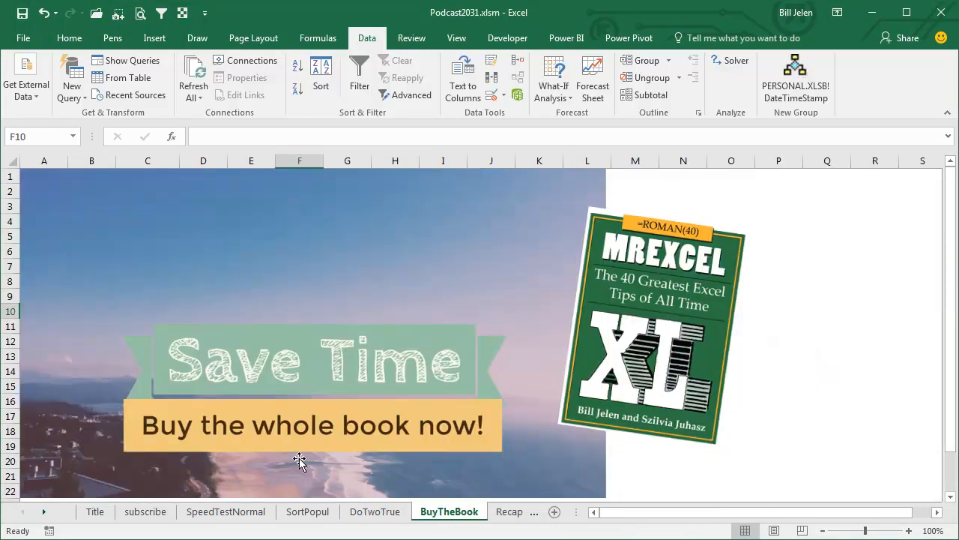
mouse_move(793, 444)
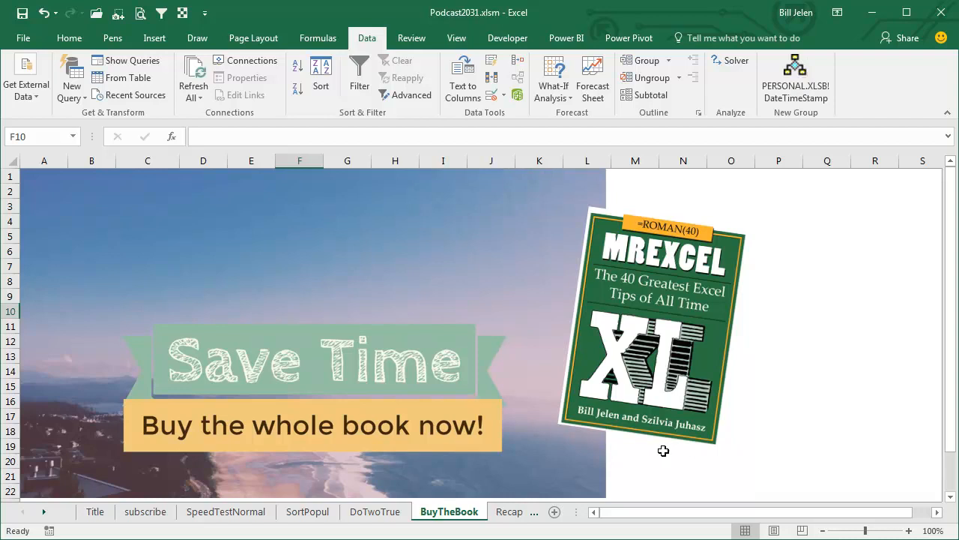
mouse_move(643, 424)
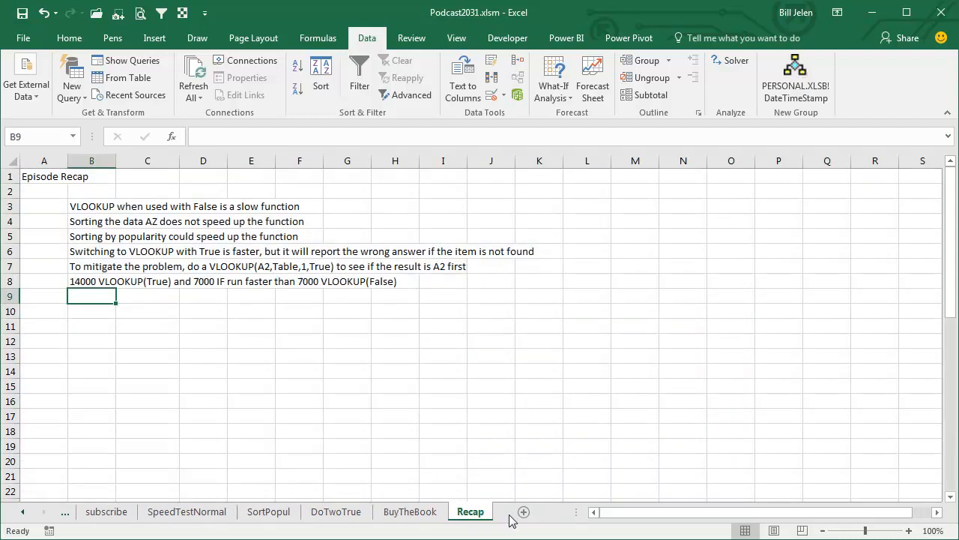
mouse_move(289, 456)
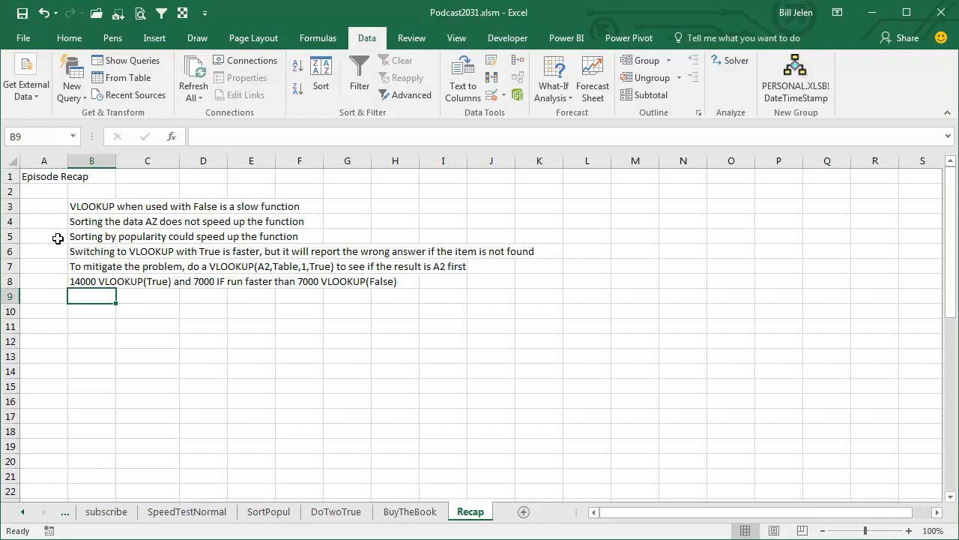
mouse_move(55, 251)
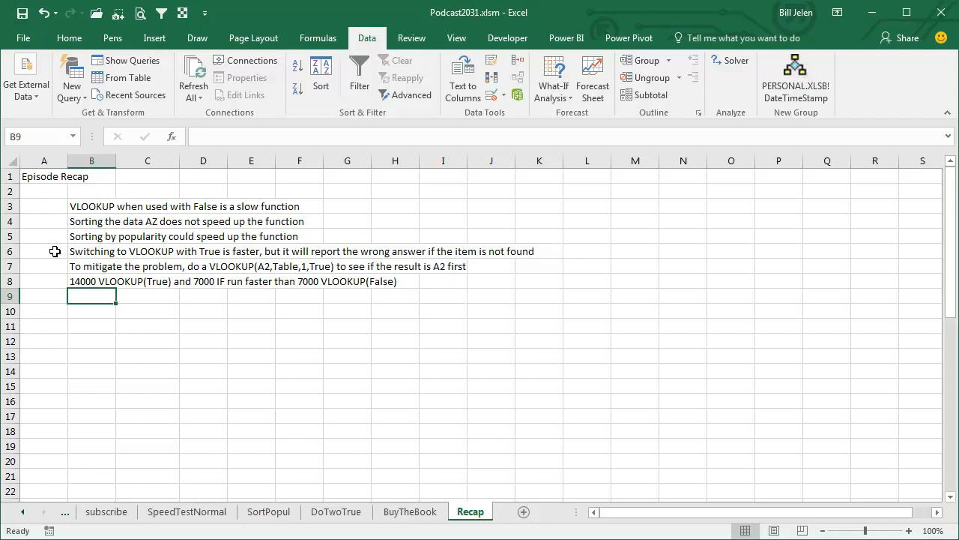
mouse_move(432, 248)
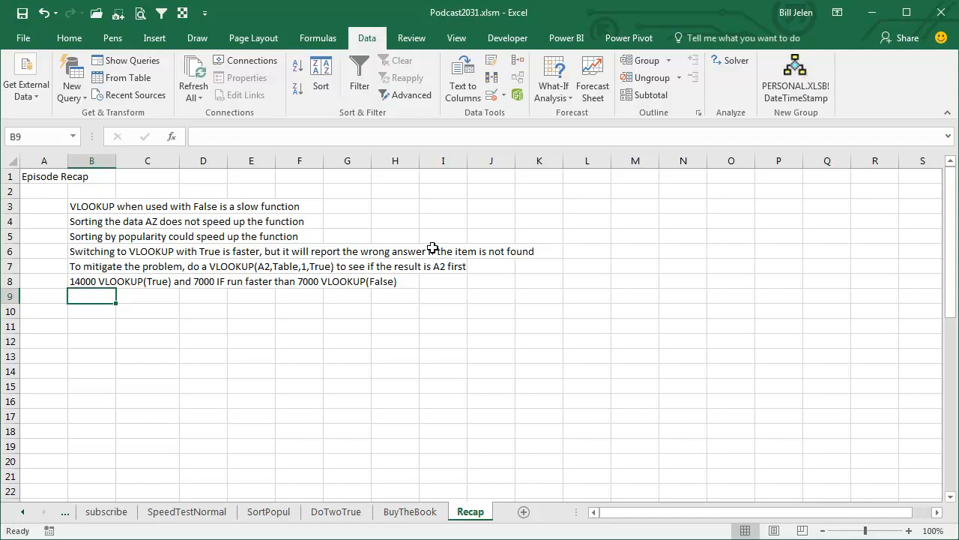
mouse_move(442, 241)
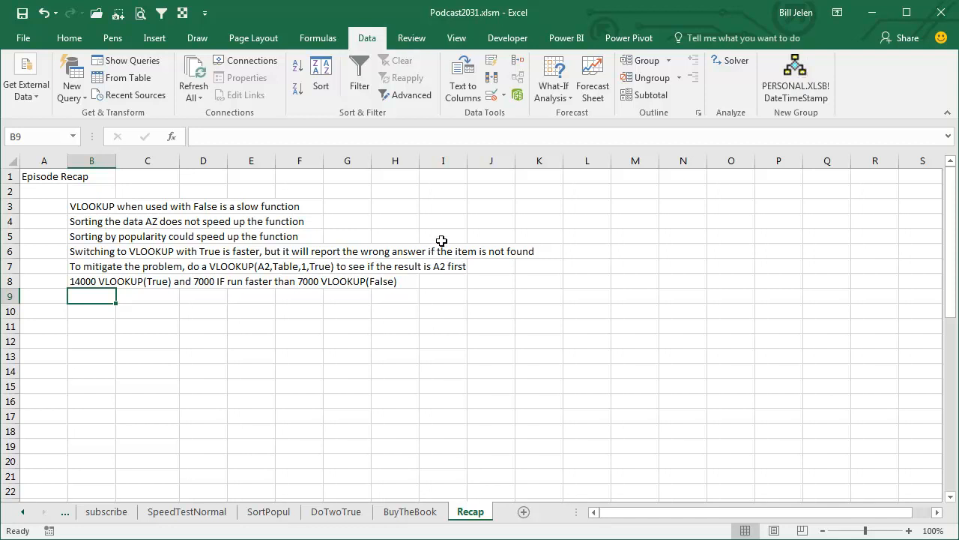
mouse_move(293, 315)
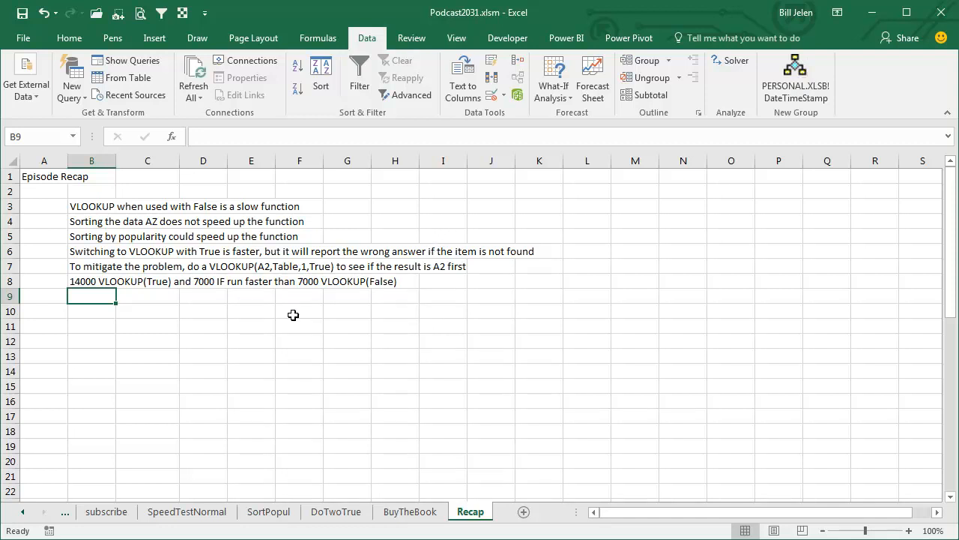
mouse_move(306, 265)
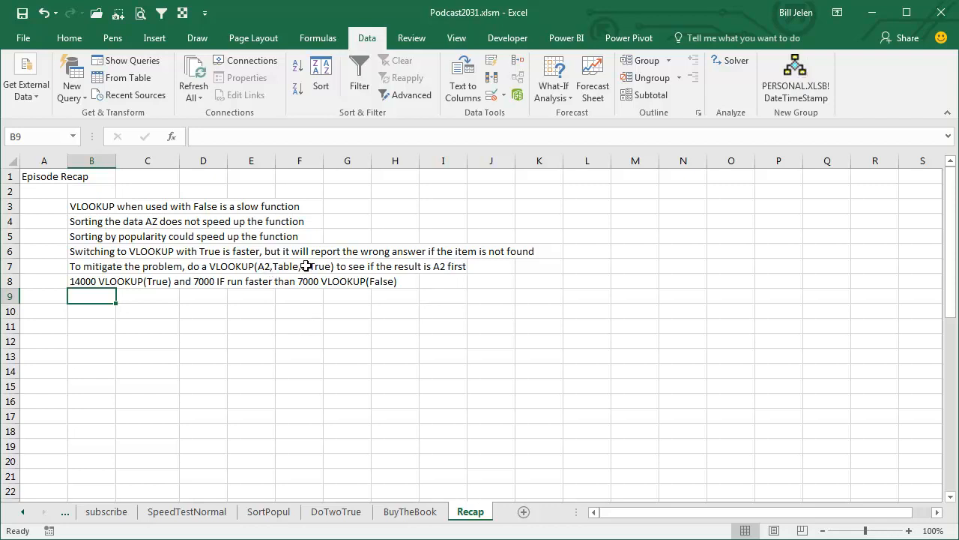
mouse_move(455, 267)
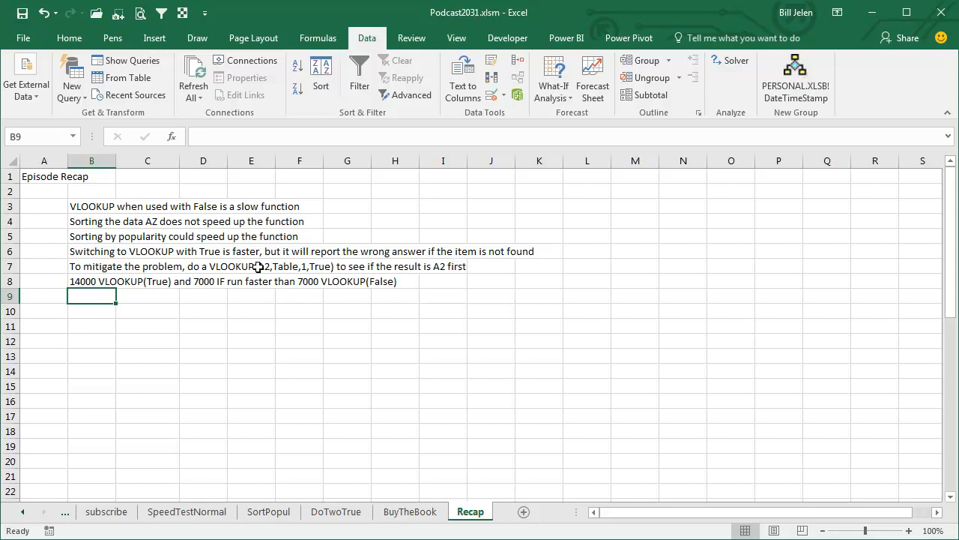
mouse_move(304, 267)
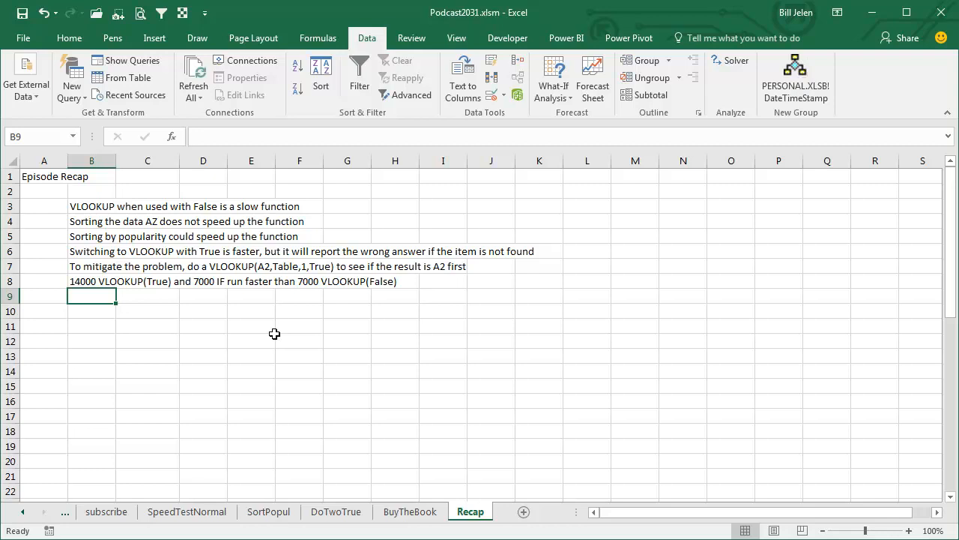
mouse_move(416, 458)
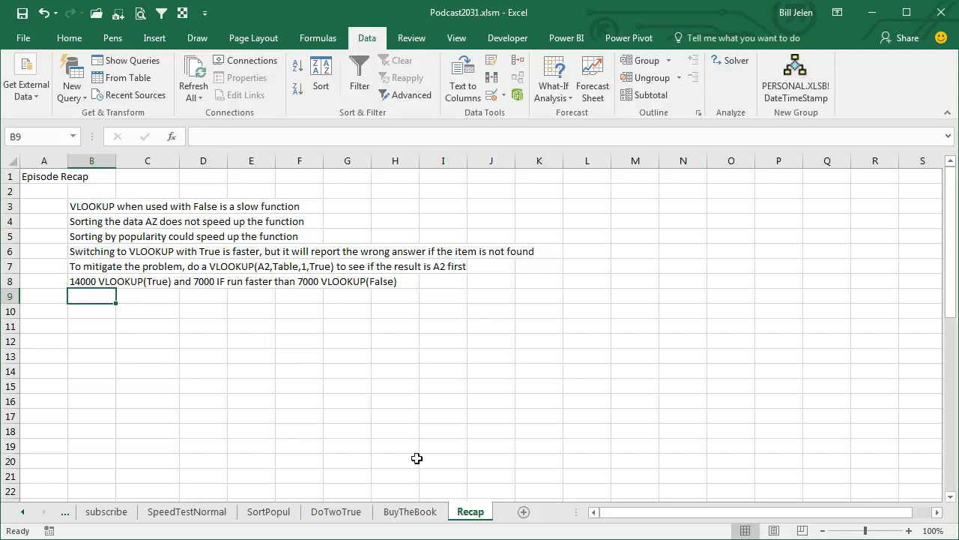